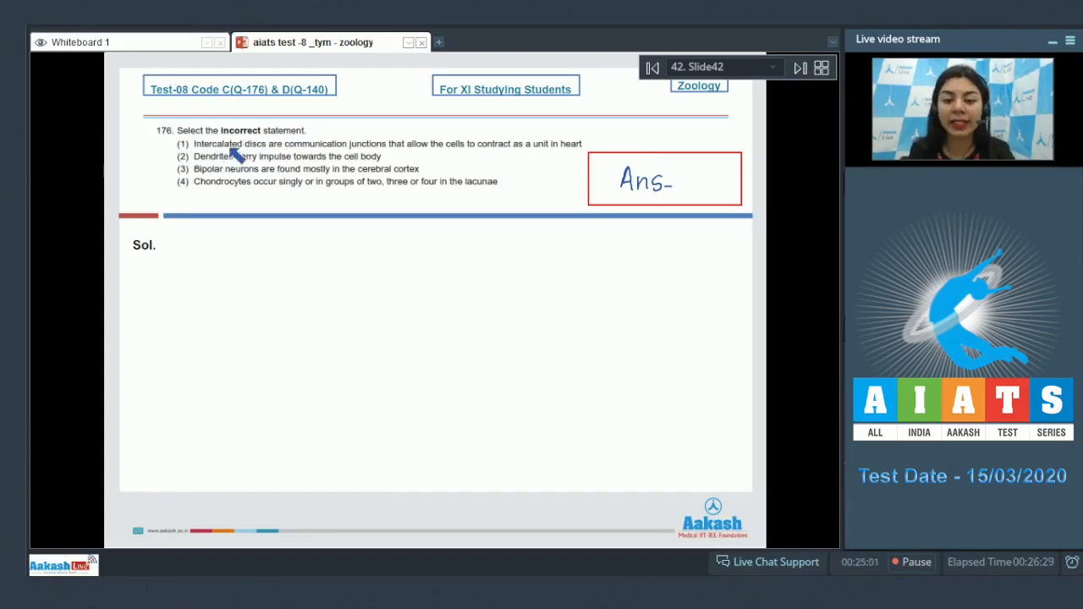
pyautogui.moveTo(386, 152)
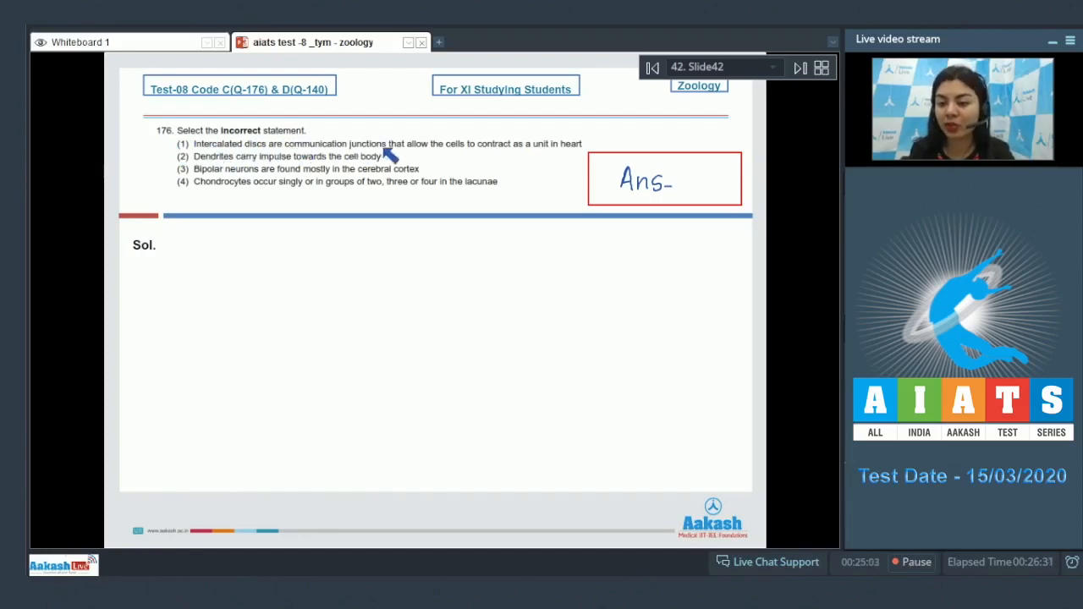
pyautogui.moveTo(516, 156)
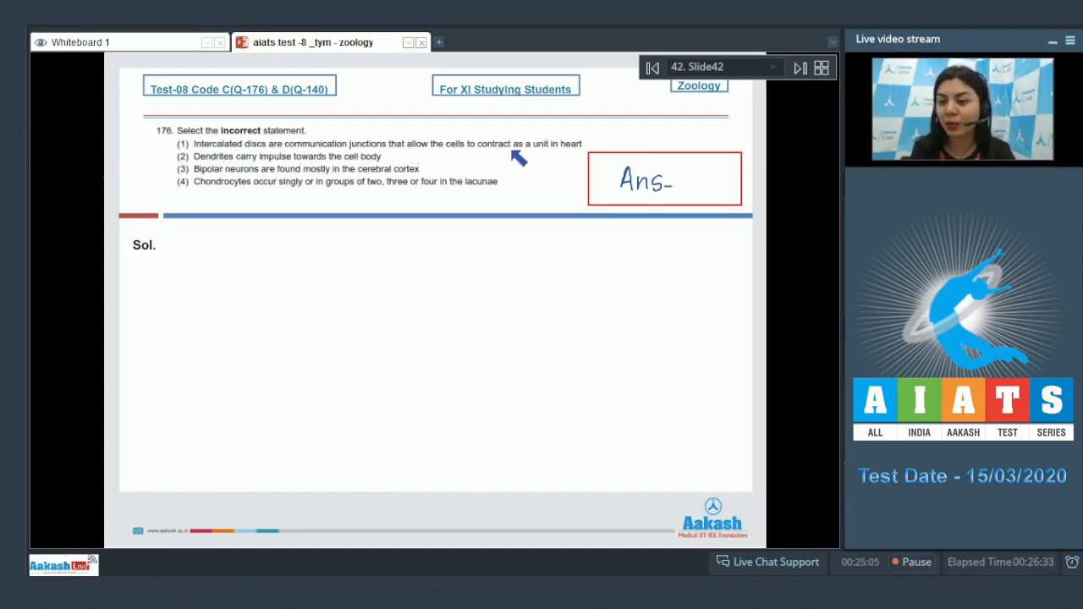
pyautogui.moveTo(229, 152)
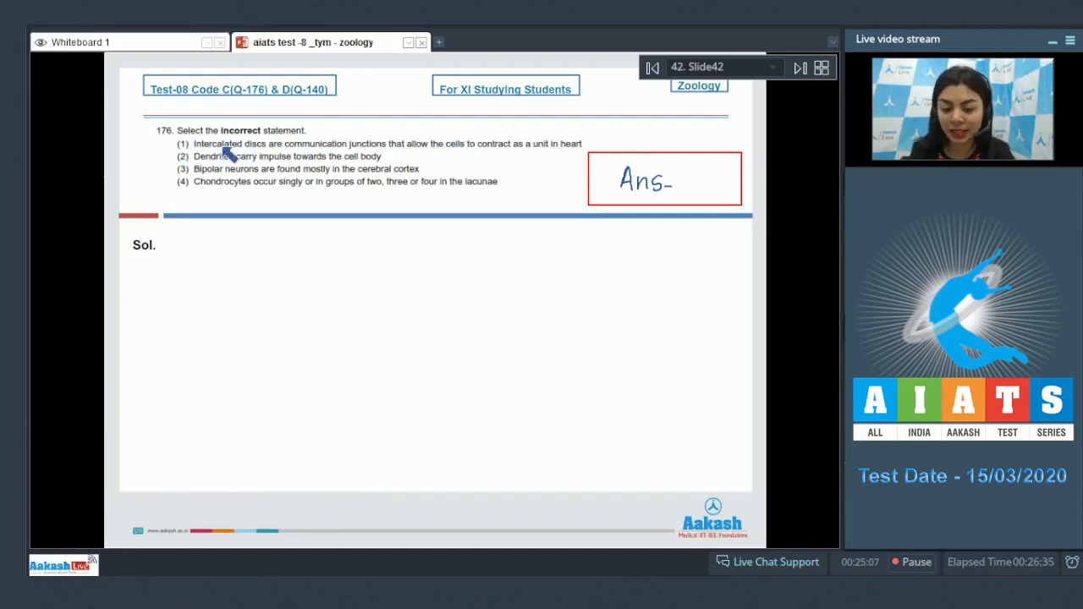
pyautogui.moveTo(330, 168)
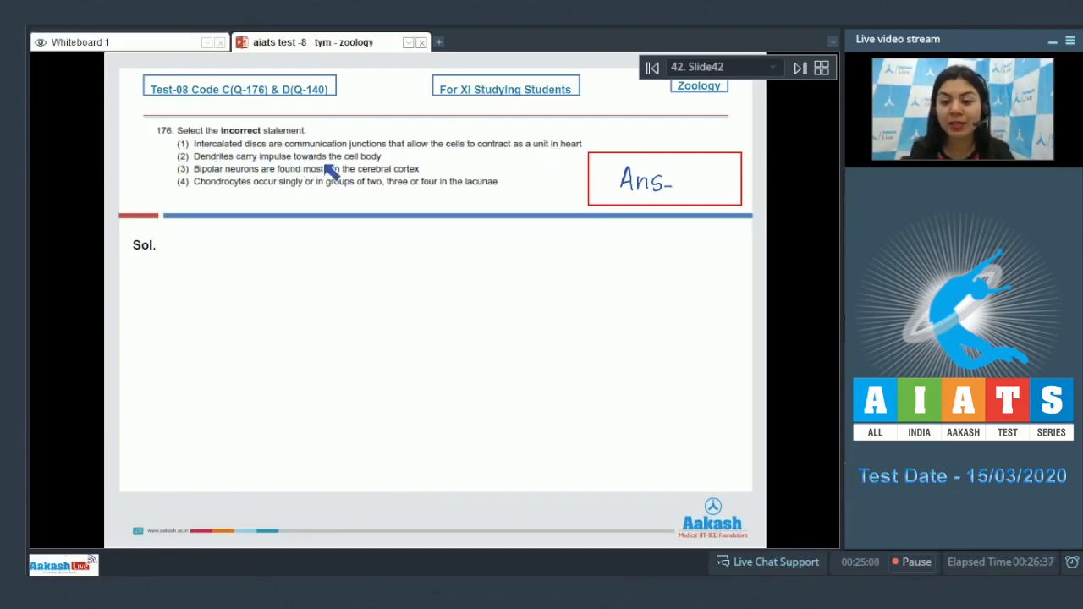
pyautogui.moveTo(251, 180)
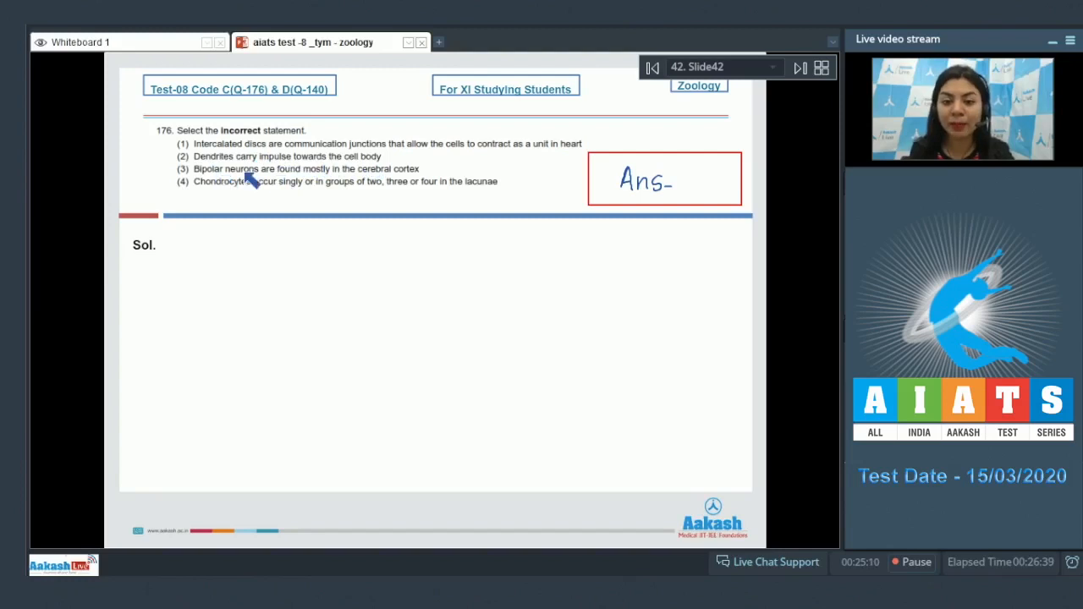
pyautogui.moveTo(386, 184)
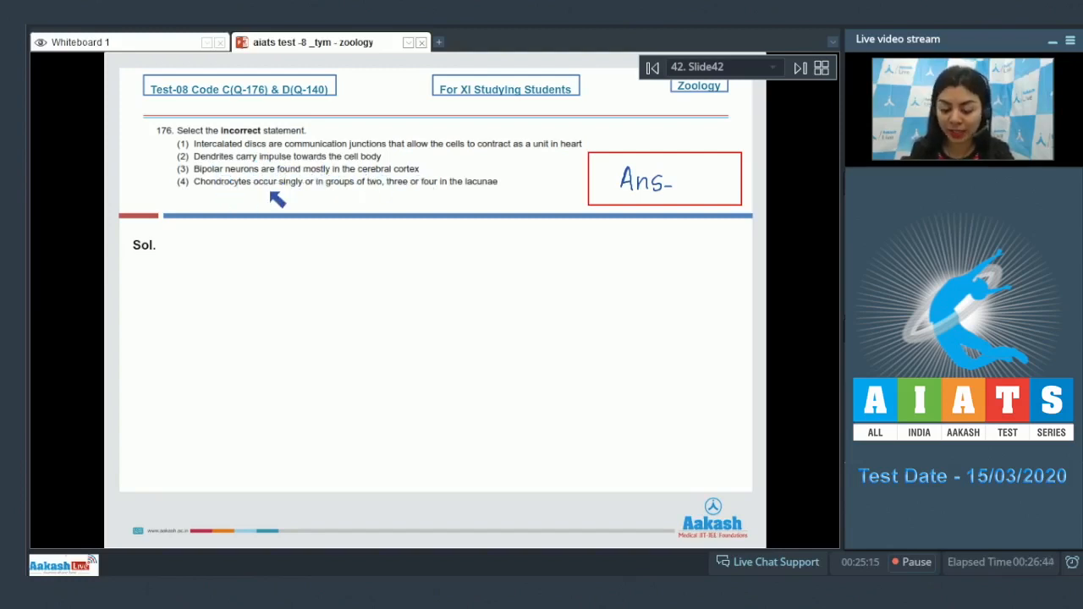
pyautogui.moveTo(398, 196)
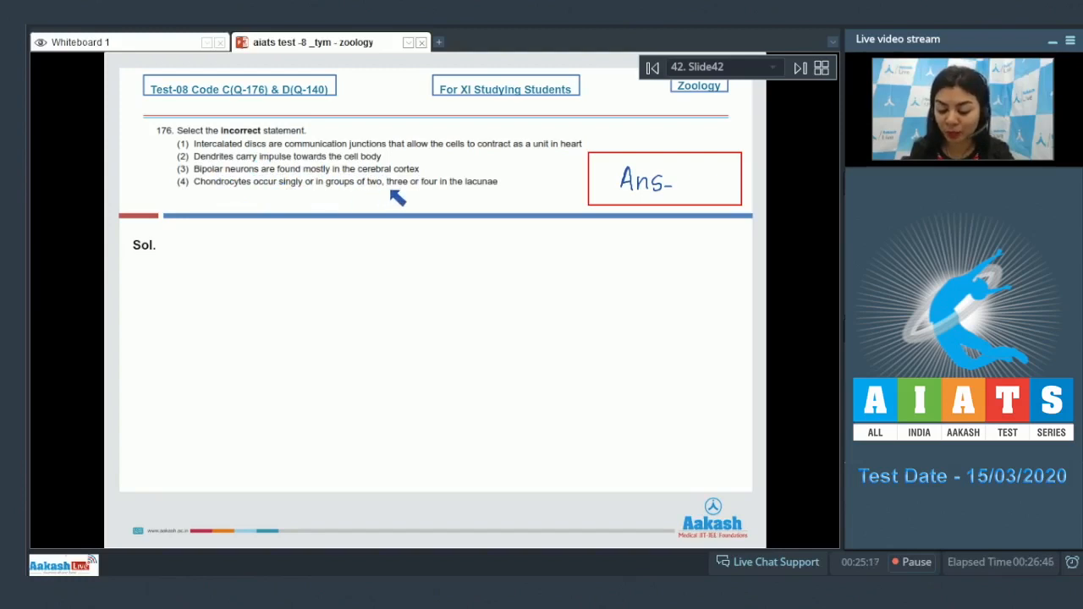
pyautogui.moveTo(406, 188)
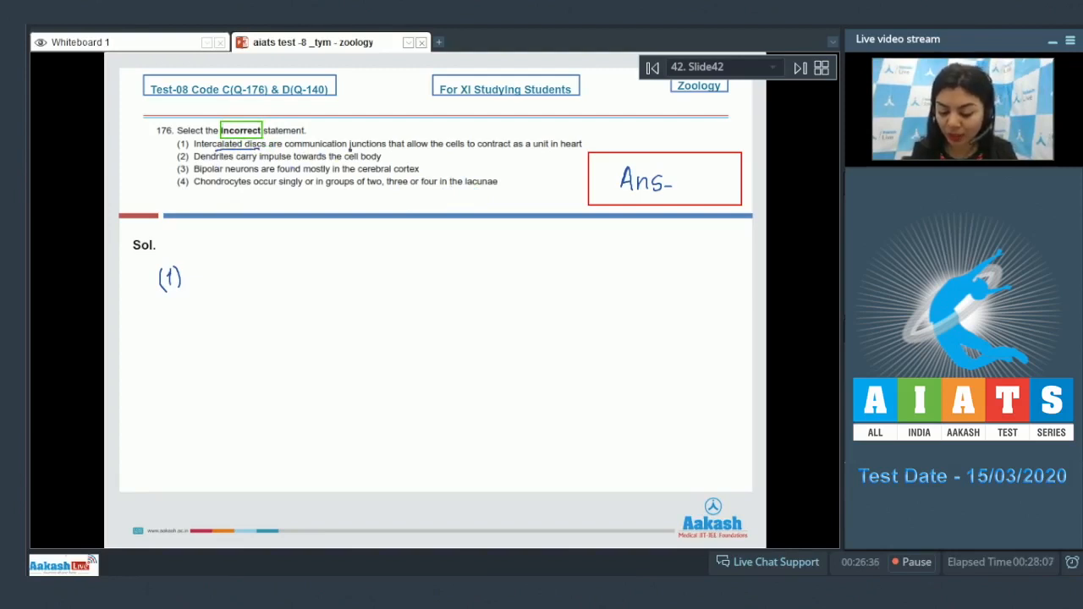
pyautogui.moveTo(478, 156)
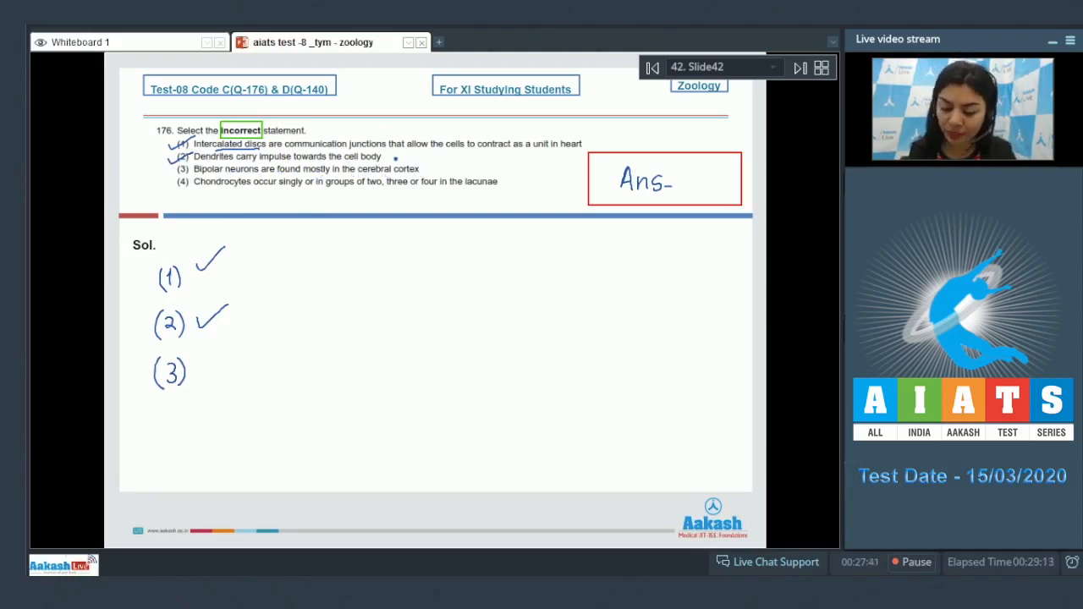
# Note 'Multipolar' beside statement 3 and begin listing bipolar-neuron sites like the inner ear.
pyautogui.moveTo(420, 169); pyautogui.dragTo(464, 169)
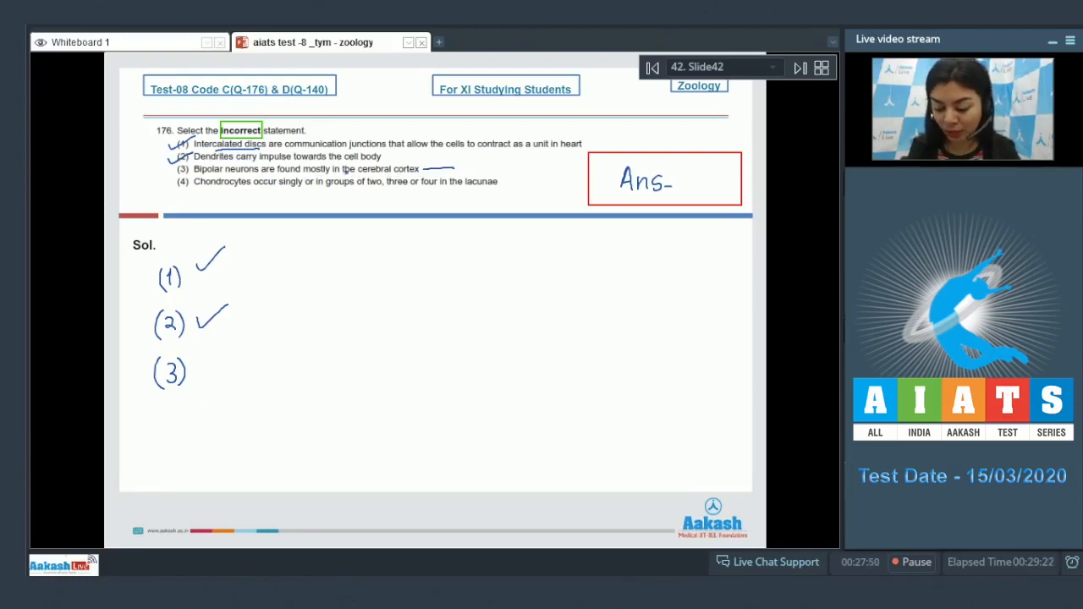
pyautogui.moveTo(449, 168); pyautogui.dragTo(483, 168)
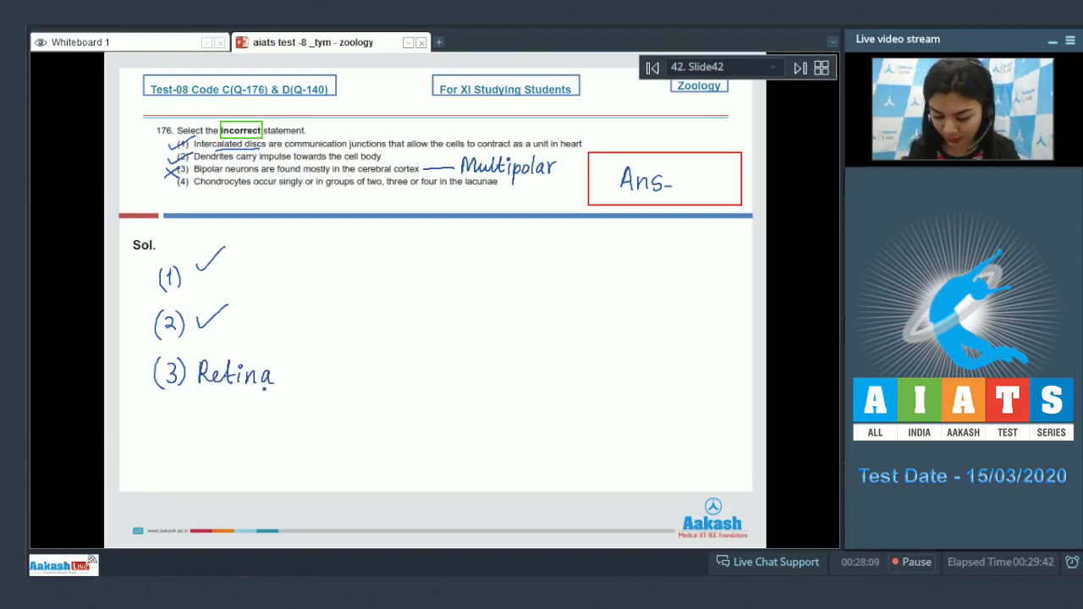
pyautogui.write('inner ear')
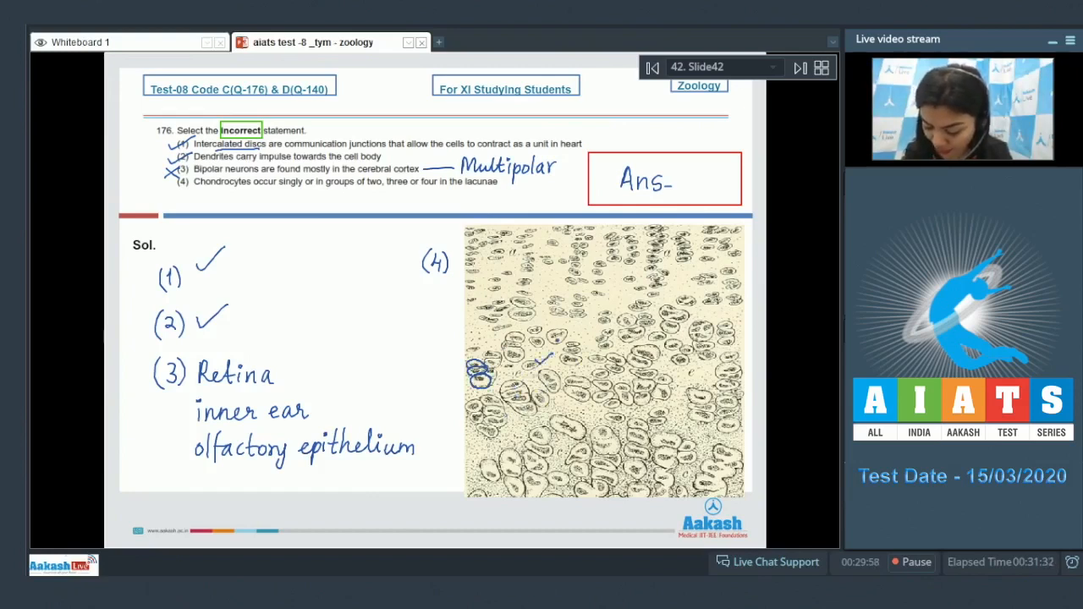
# Circle the chondrocyte groups in the cartilage picture and write answer 3.
pyautogui.moveTo(505, 381); pyautogui.dragTo(542, 415)
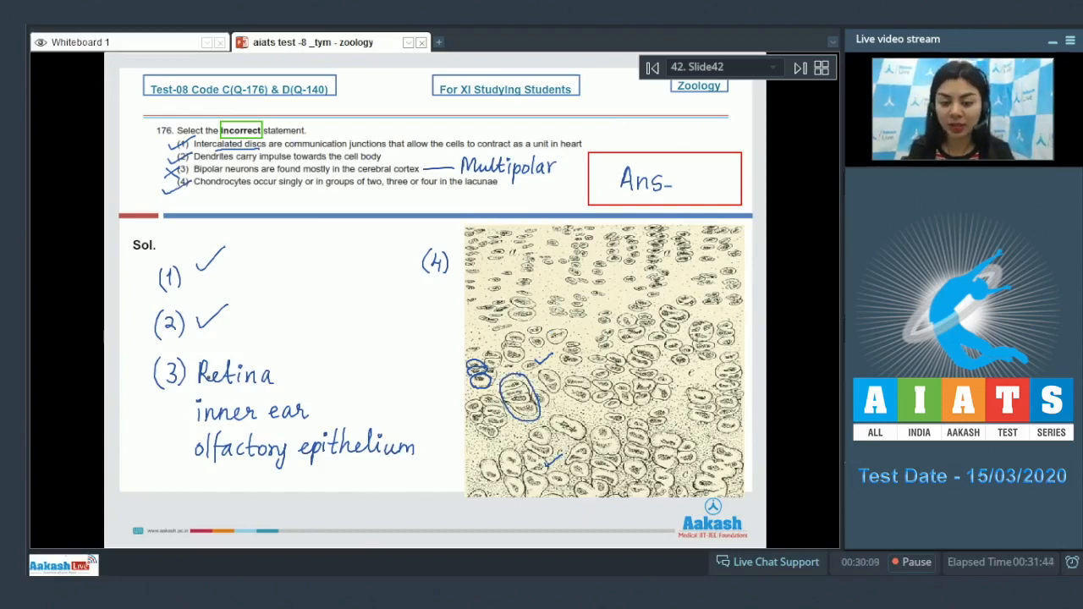
pyautogui.write('3')
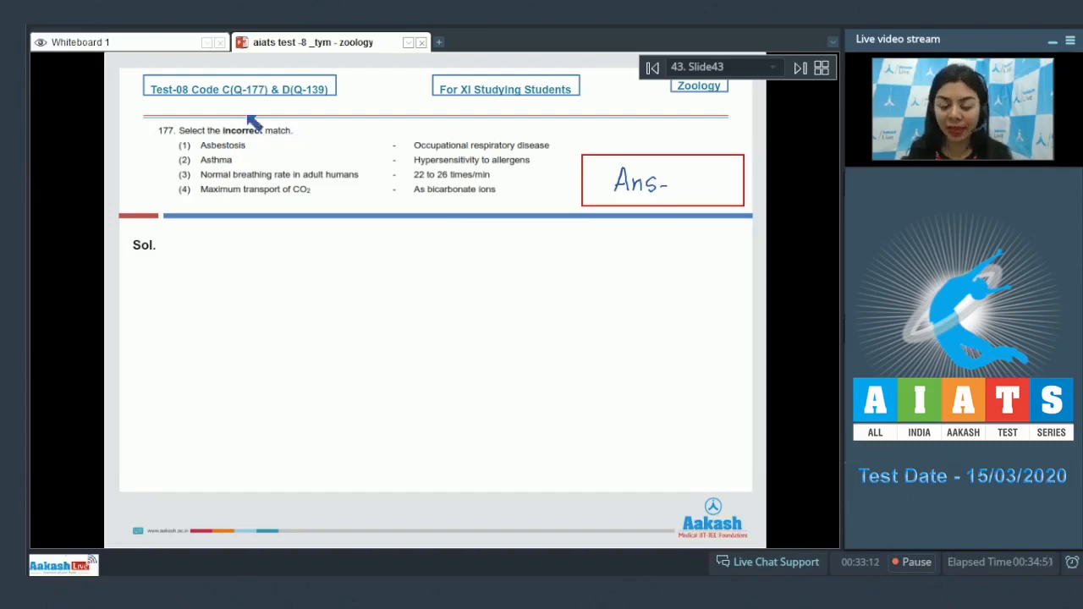
pyautogui.moveTo(246, 146)
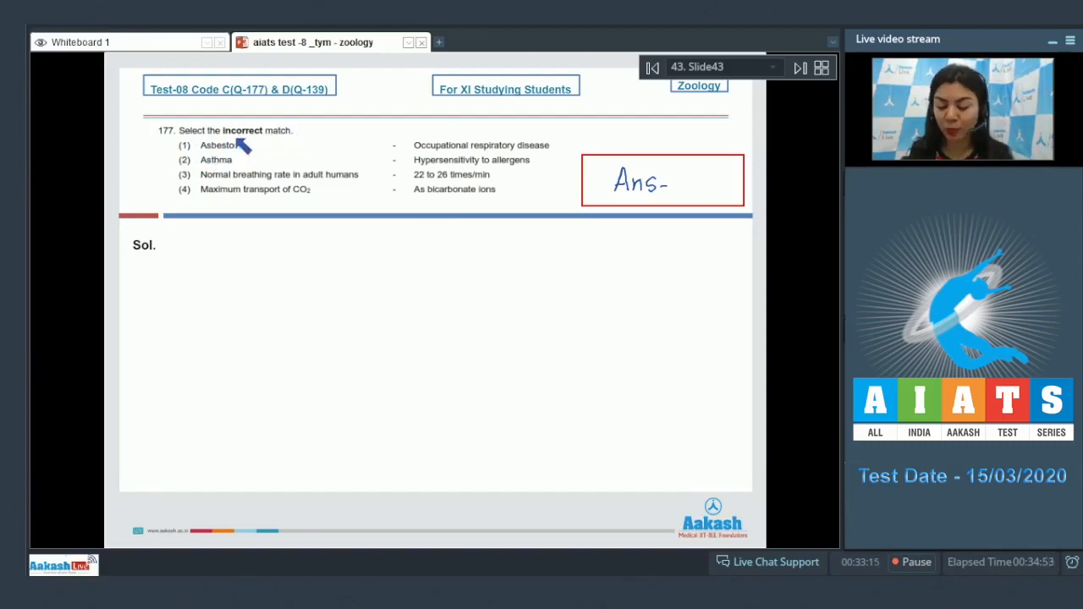
pyautogui.moveTo(263, 161)
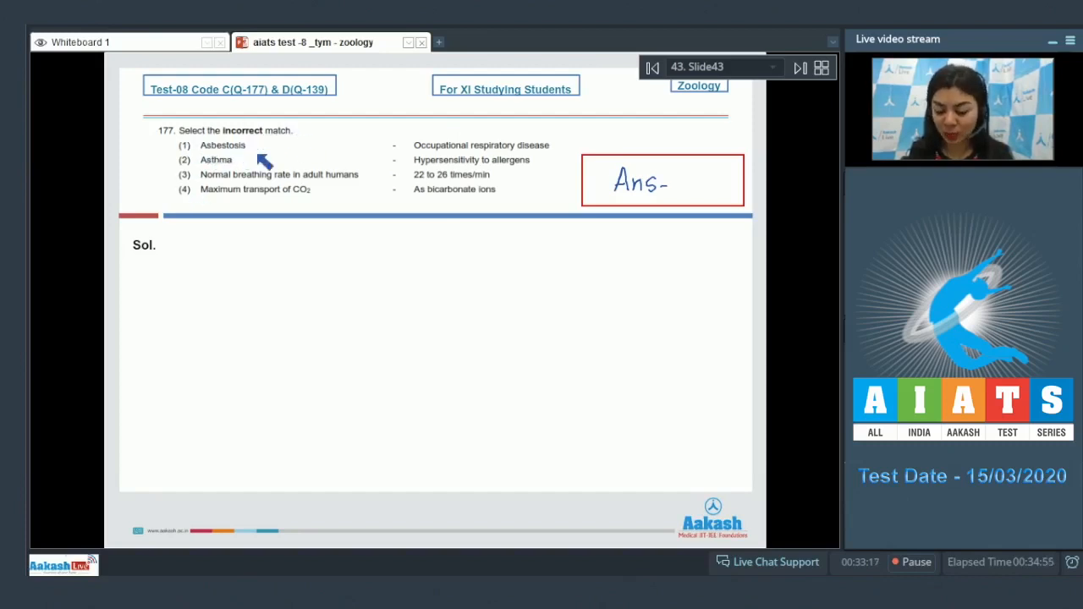
pyautogui.moveTo(551, 161)
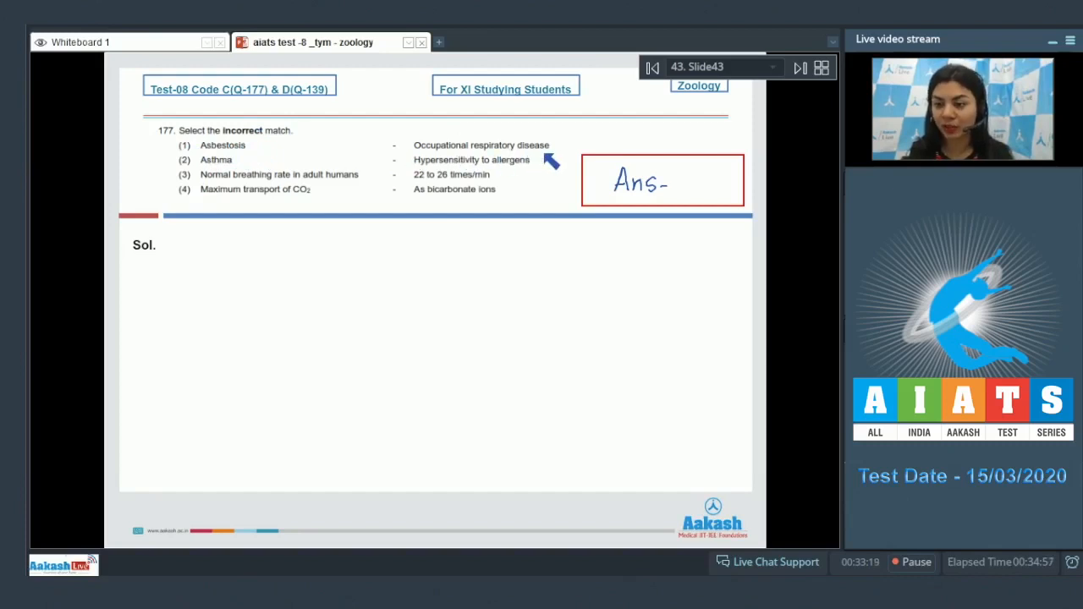
pyautogui.moveTo(478, 172)
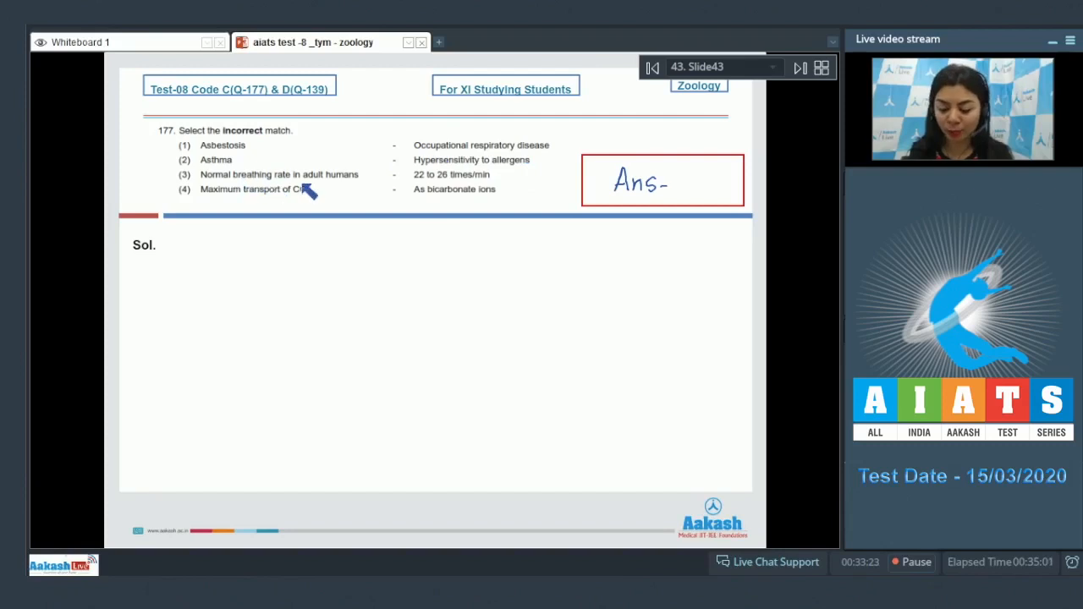
pyautogui.moveTo(453, 183)
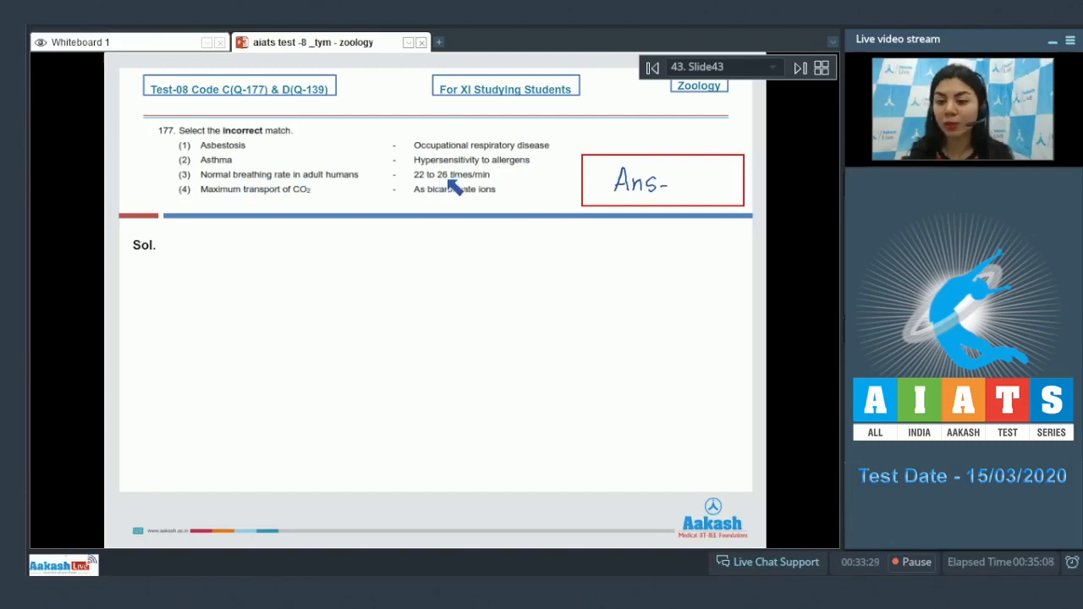
pyautogui.moveTo(241, 206)
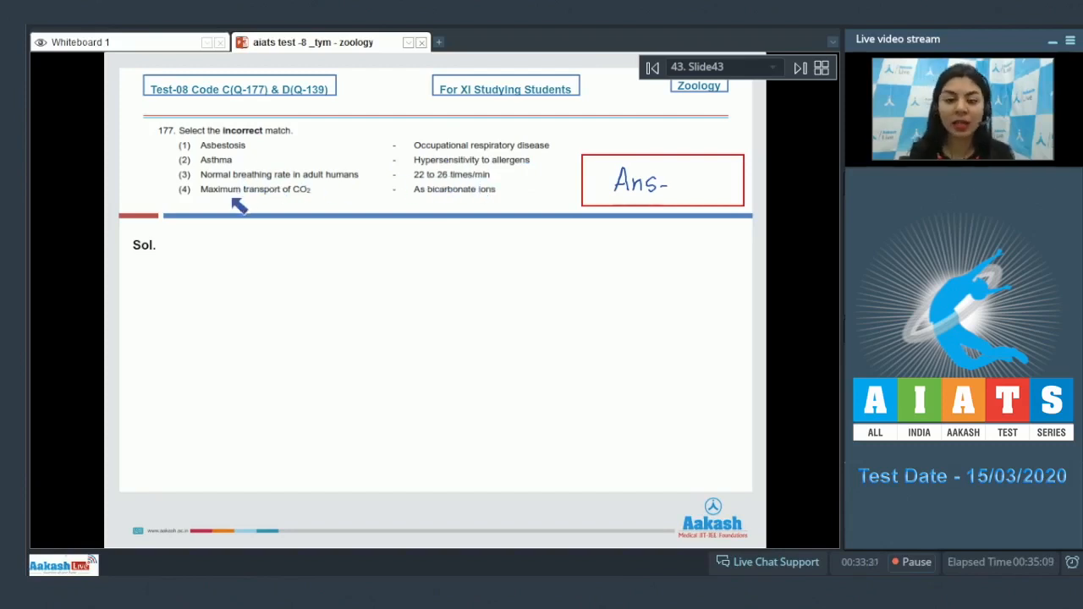
pyautogui.moveTo(443, 194)
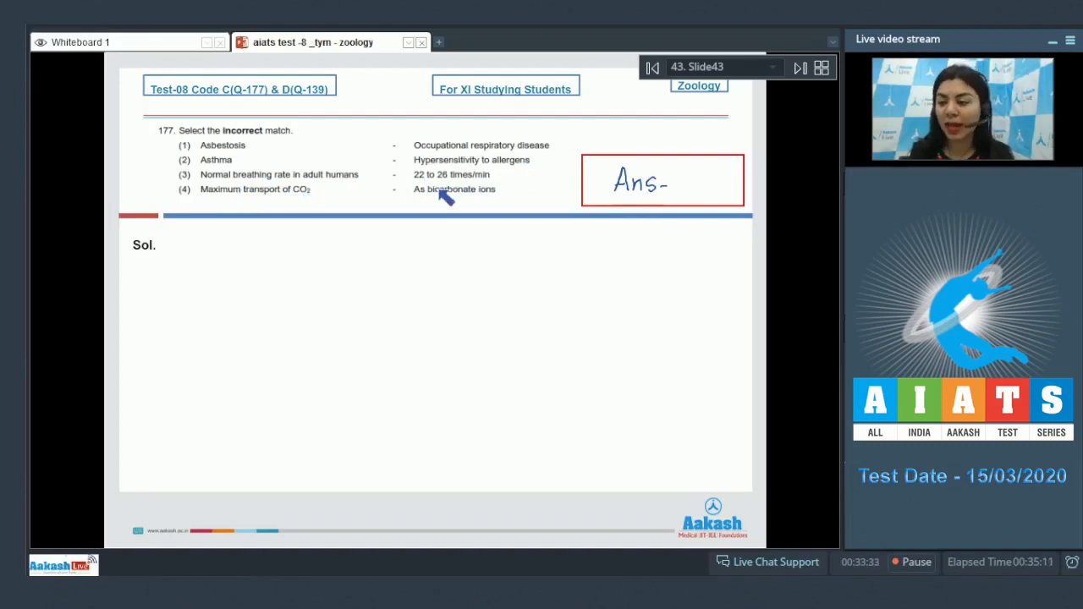
pyautogui.moveTo(31, 110)
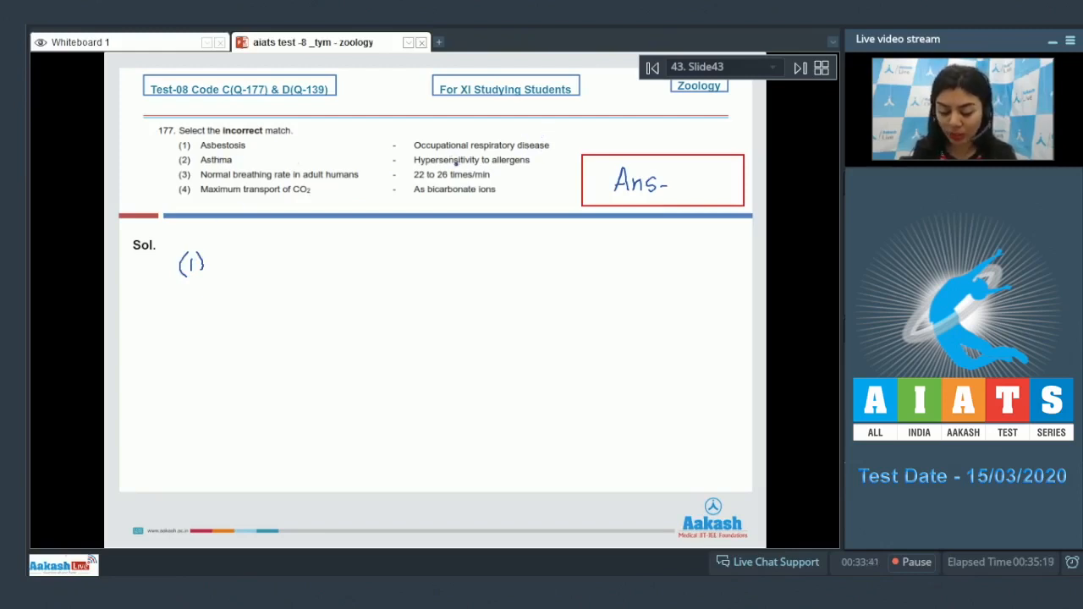
# Handwrite the option notes including breathing rate 12–16 times/min and write answer 3.
pyautogui.moveTo(219, 271); pyautogui.dragTo(236, 251)
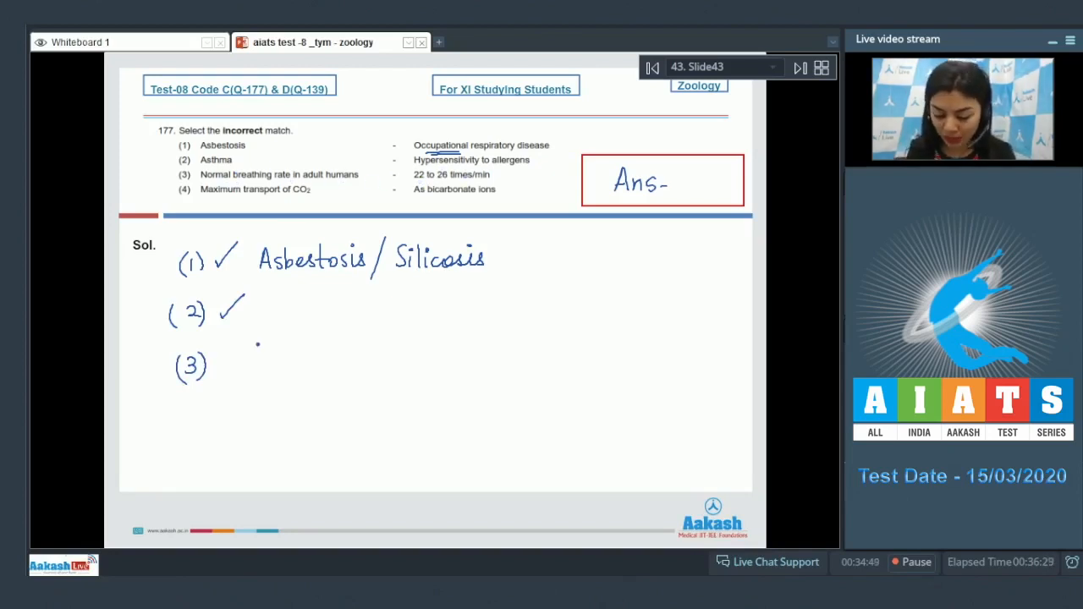
pyautogui.write('12 - 16 times /min')
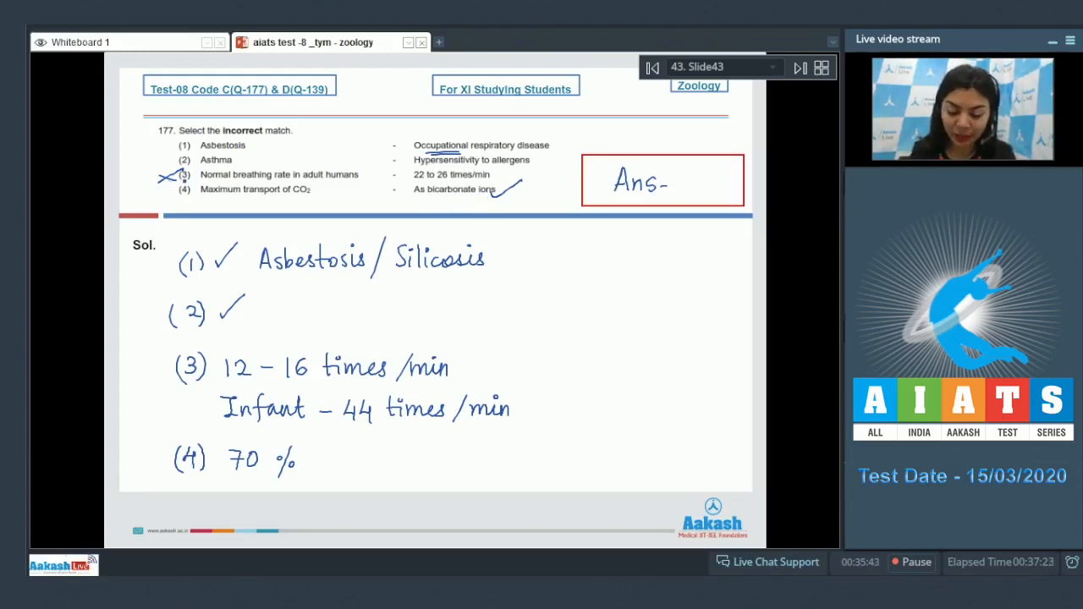
pyautogui.write('3')
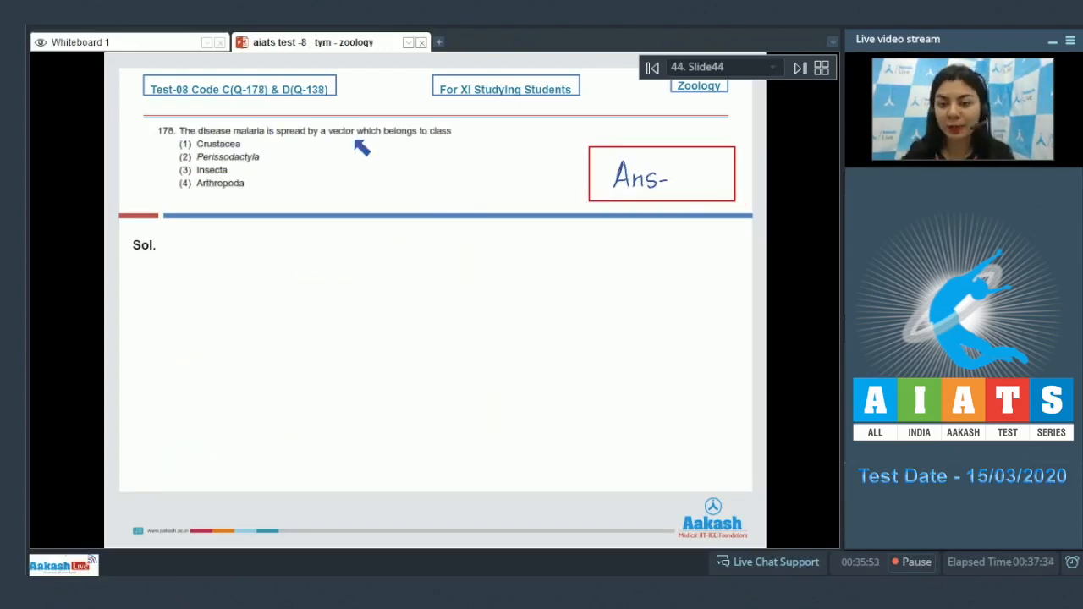
pyautogui.moveTo(398, 145)
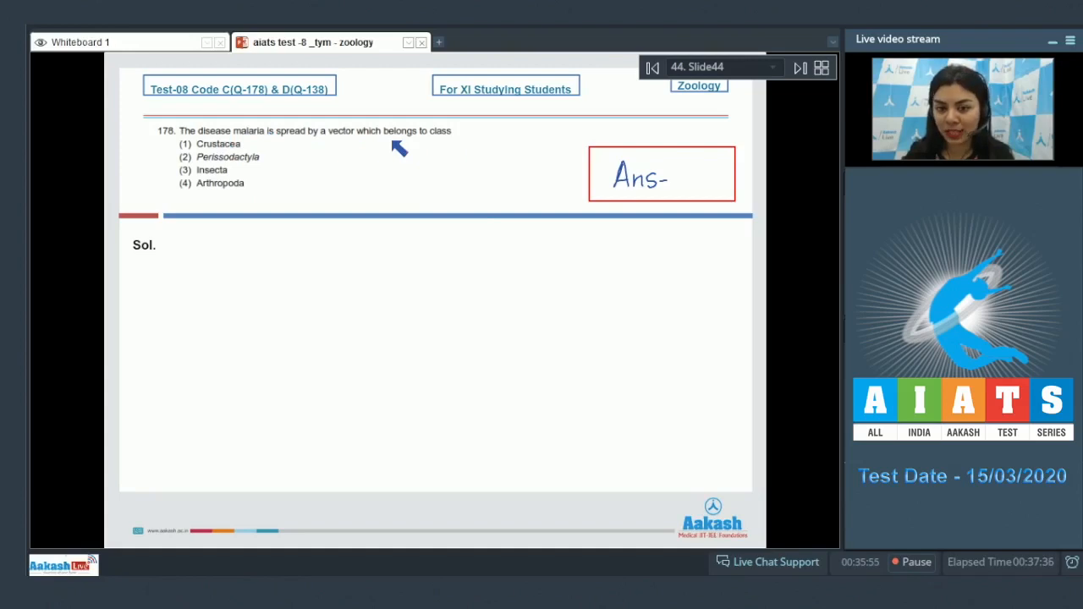
pyautogui.moveTo(269, 176)
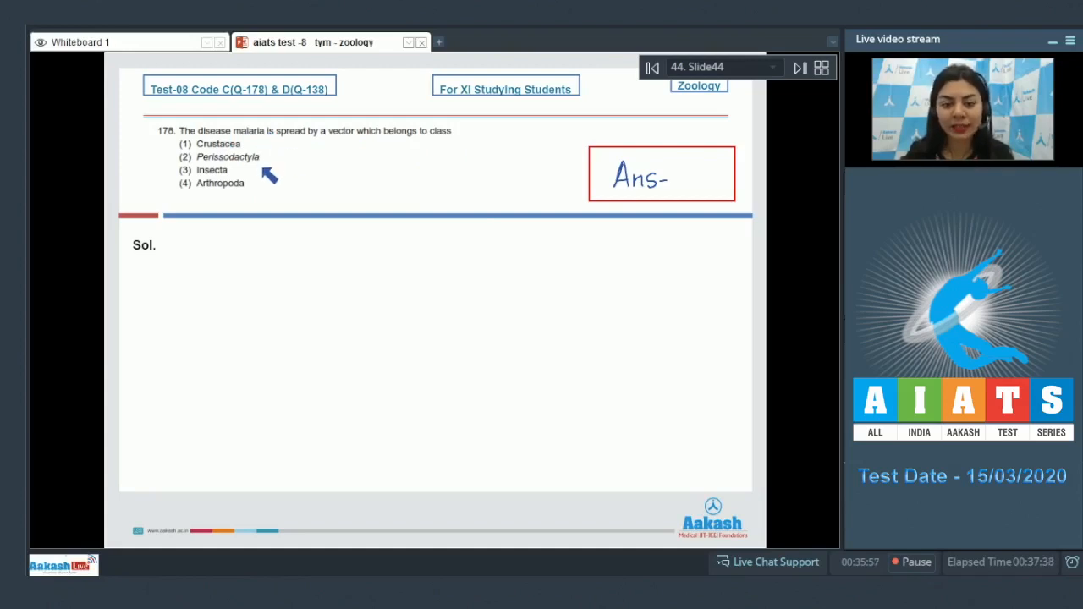
pyautogui.moveTo(263, 193)
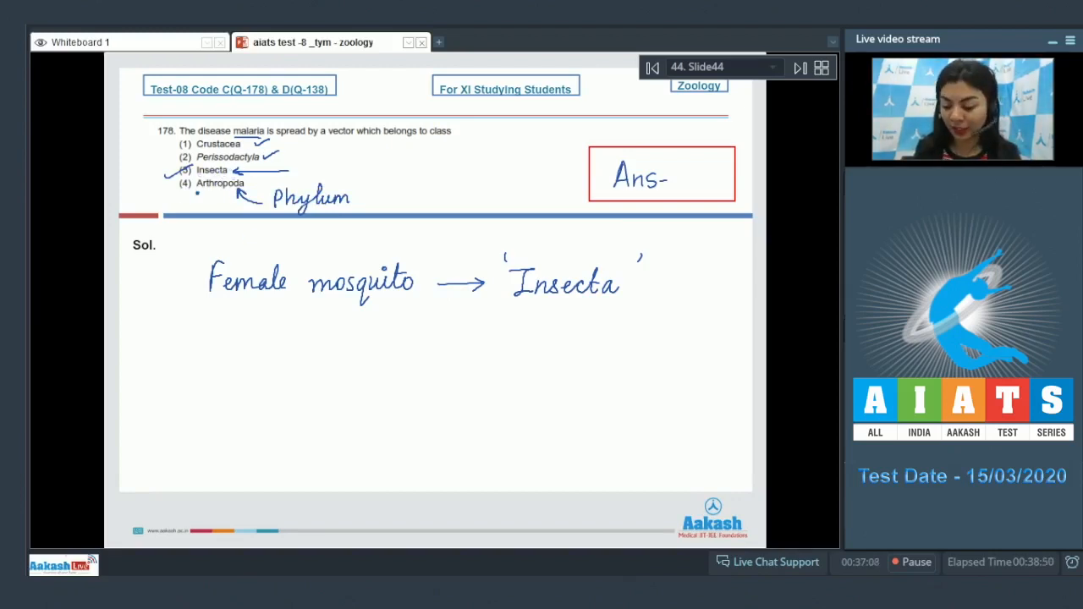
# Write answer 3 in the Ans box for the female mosquito → Insecta question.
pyautogui.write('3')
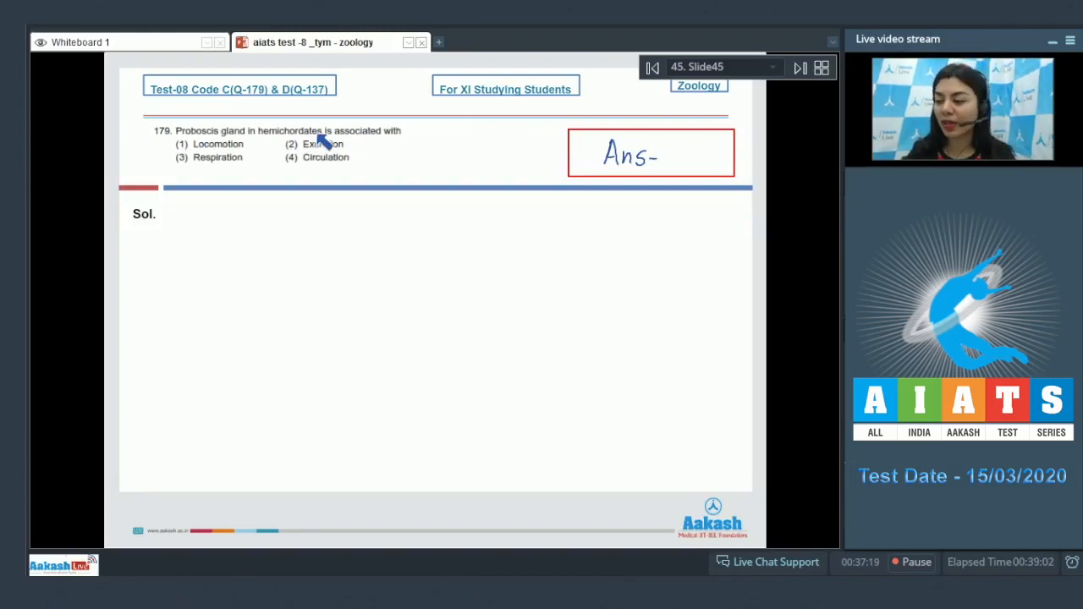
pyautogui.moveTo(237, 161)
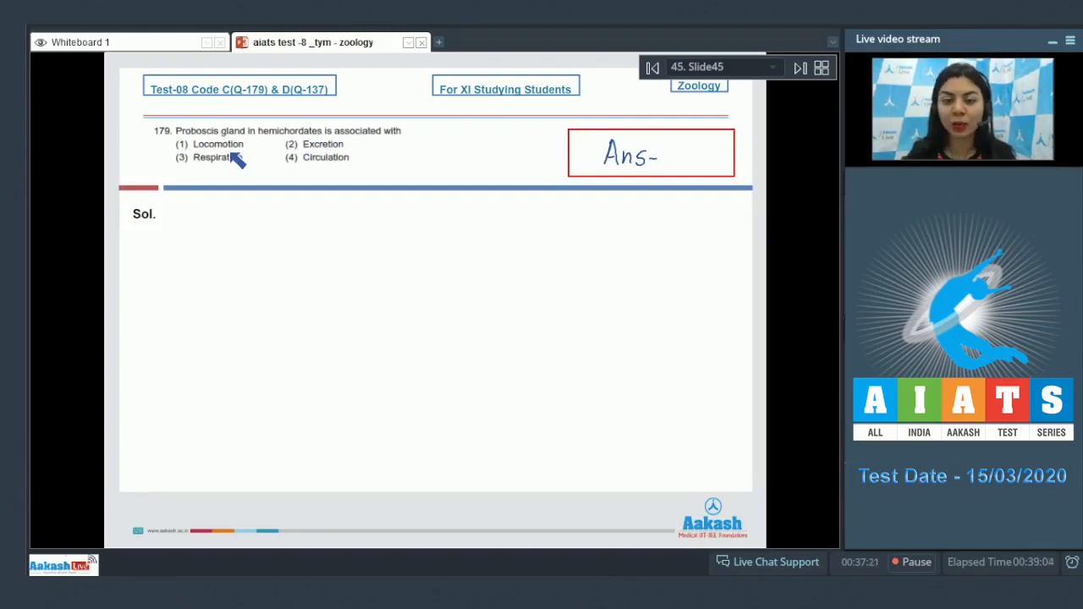
pyautogui.moveTo(370, 186)
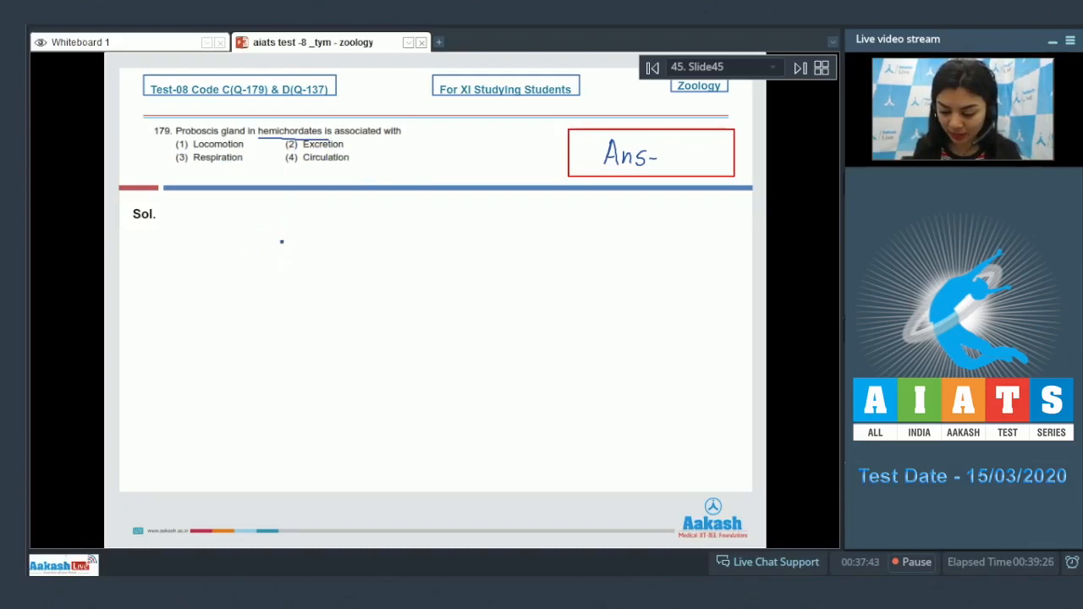
# Write 'Excretion' and the proboscis pore note as the solution, then advance to question 180.
pyautogui.write('Excretion')
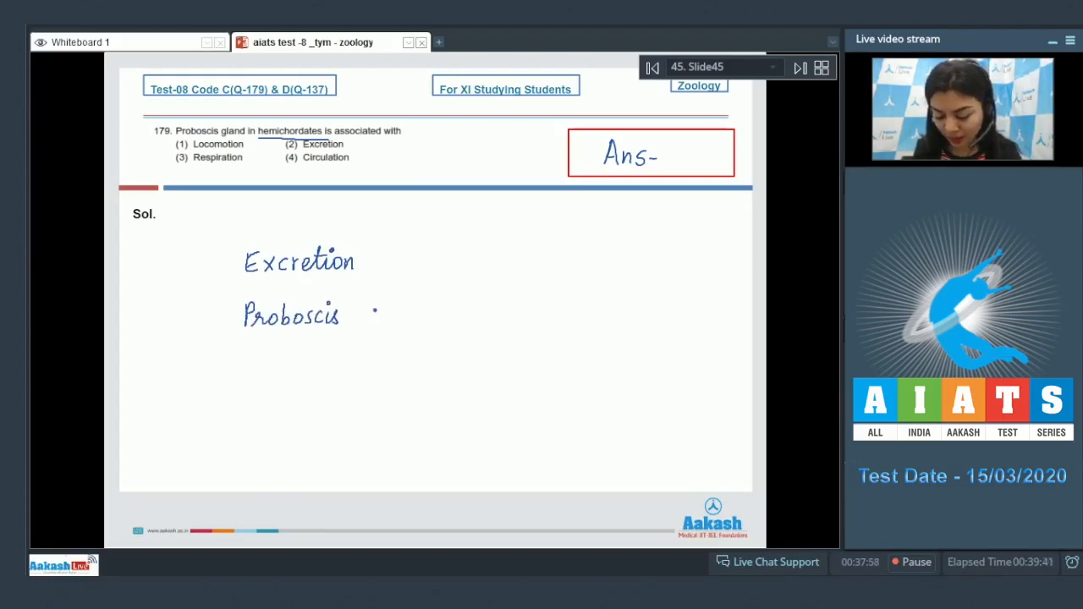
pyautogui.moveTo(352, 318); pyautogui.dragTo(398, 318)
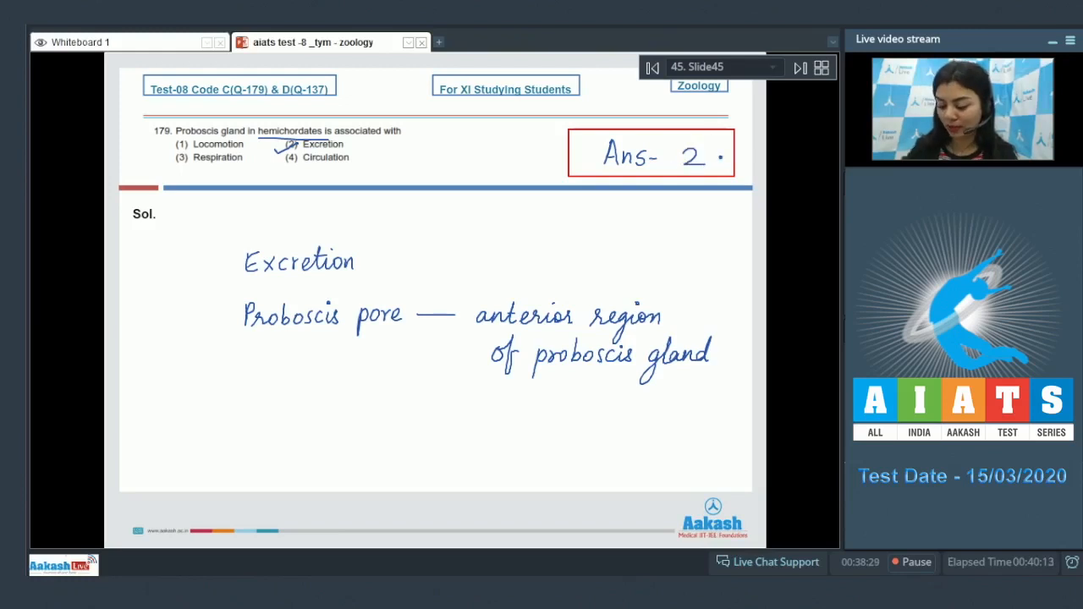
pyautogui.click(799, 67)
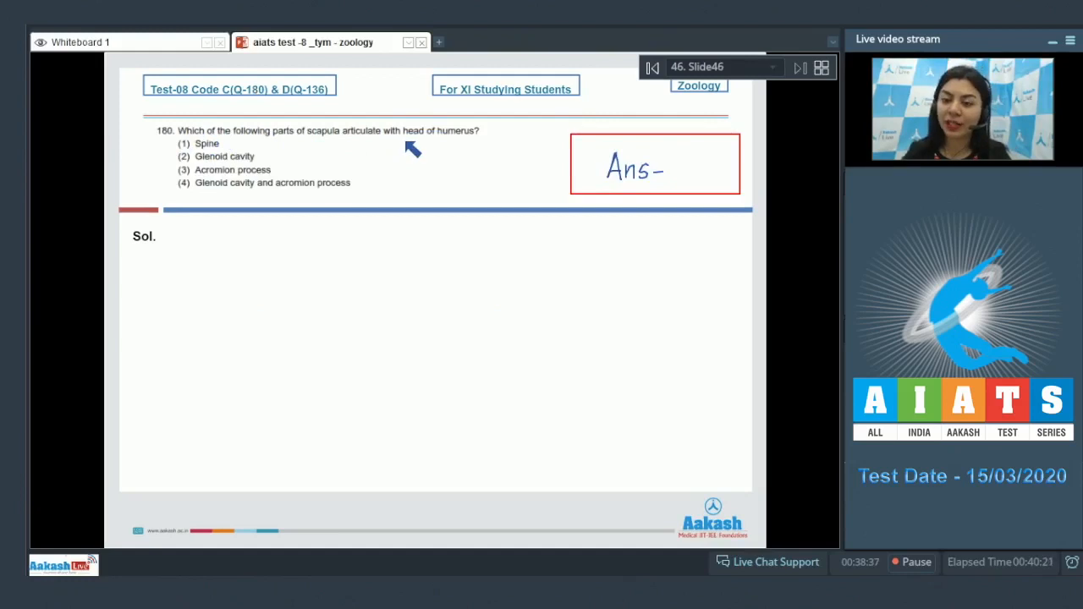
pyautogui.moveTo(193, 154)
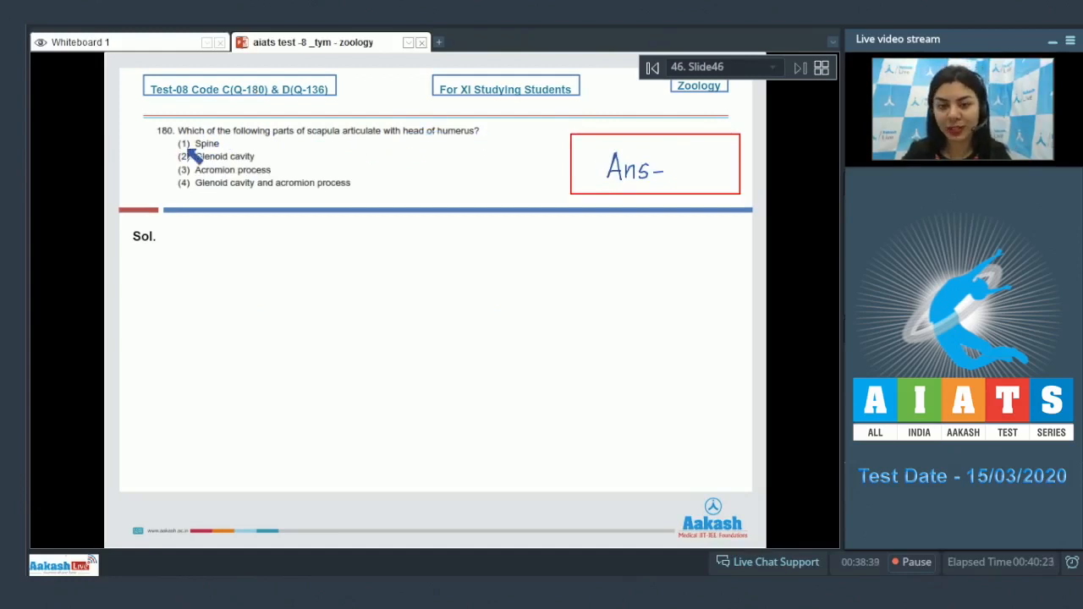
pyautogui.moveTo(222, 186)
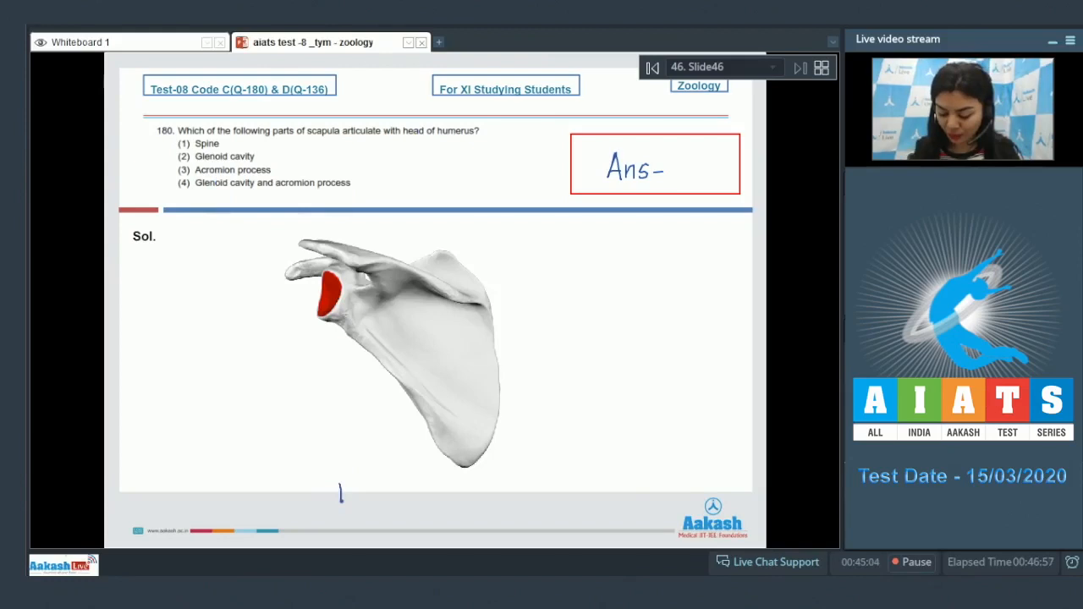
# Label the scapula diagram's dorsal blade and acromion process.
pyautogui.write('Dorsal view (left scapula')
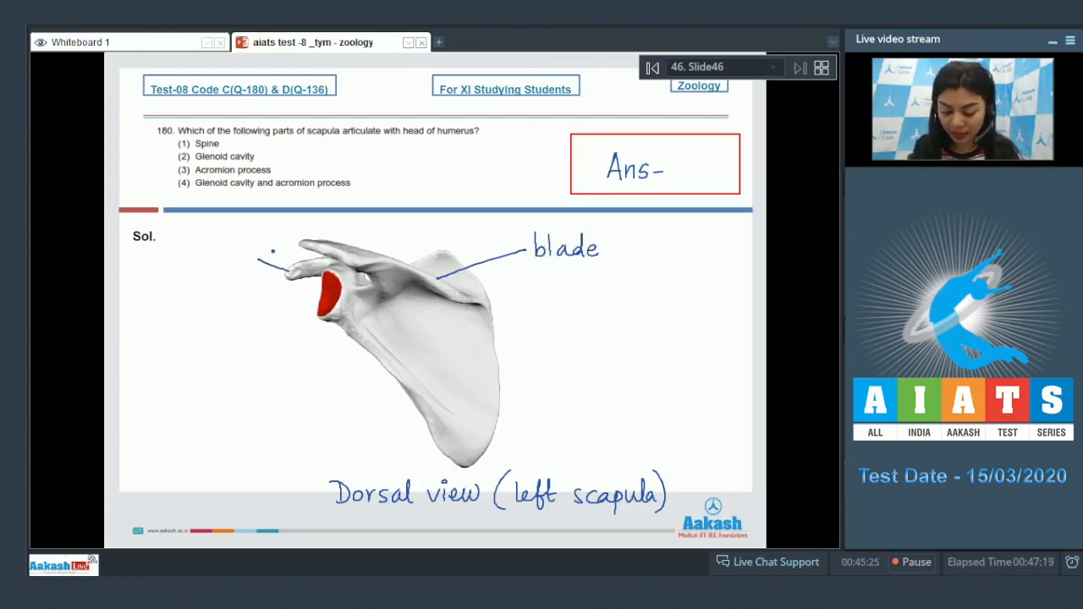
pyautogui.write('Acromion')
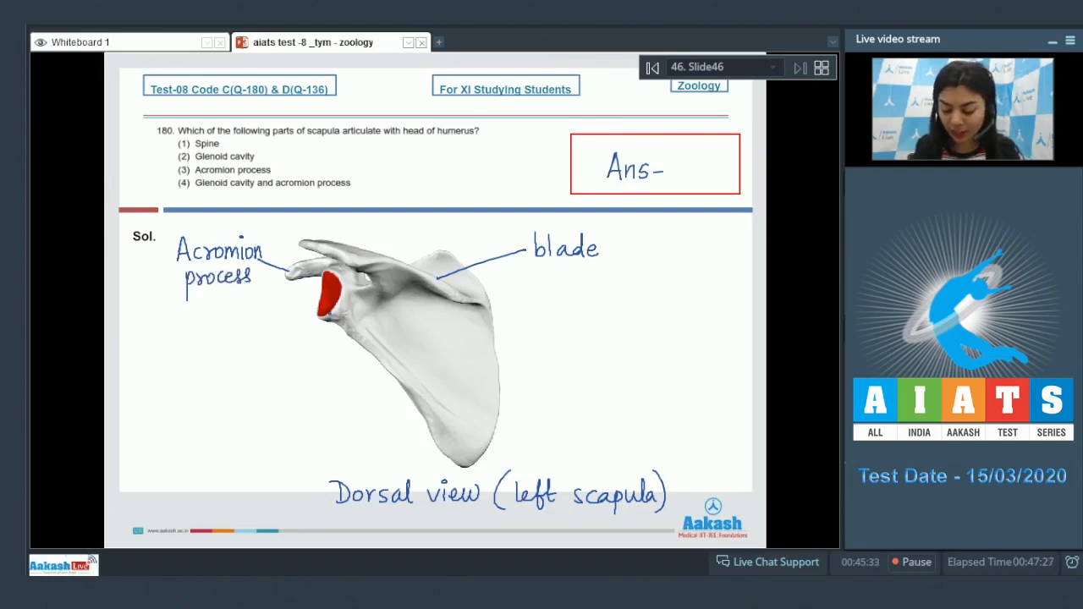
pyautogui.moveTo(342, 306)
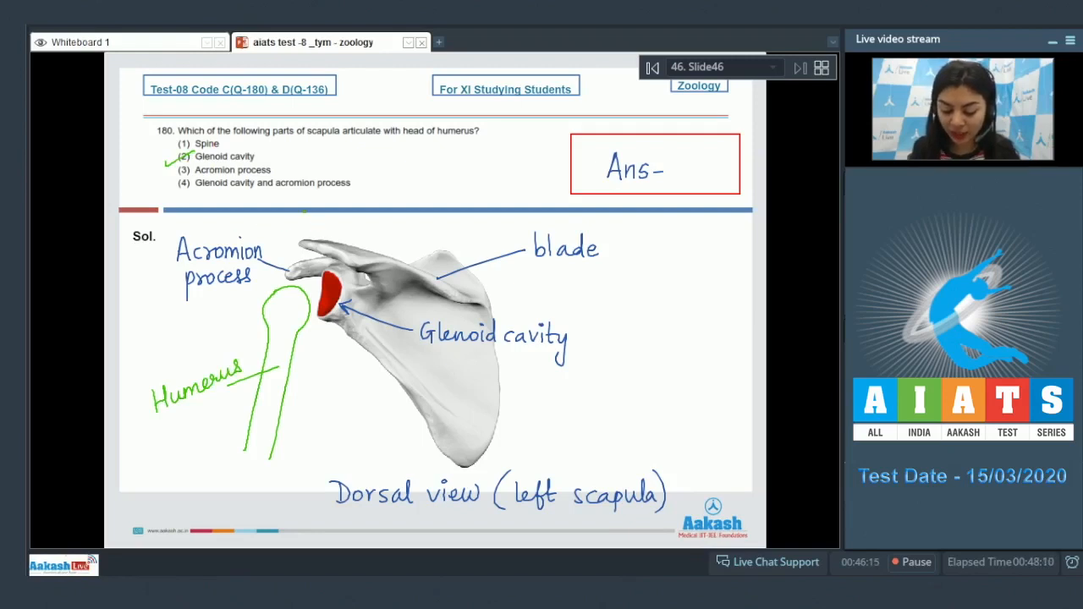
# Add the clavicle note beside the acromion process and write answer 2.
pyautogui.moveTo(156, 291); pyautogui.dragTo(161, 325)
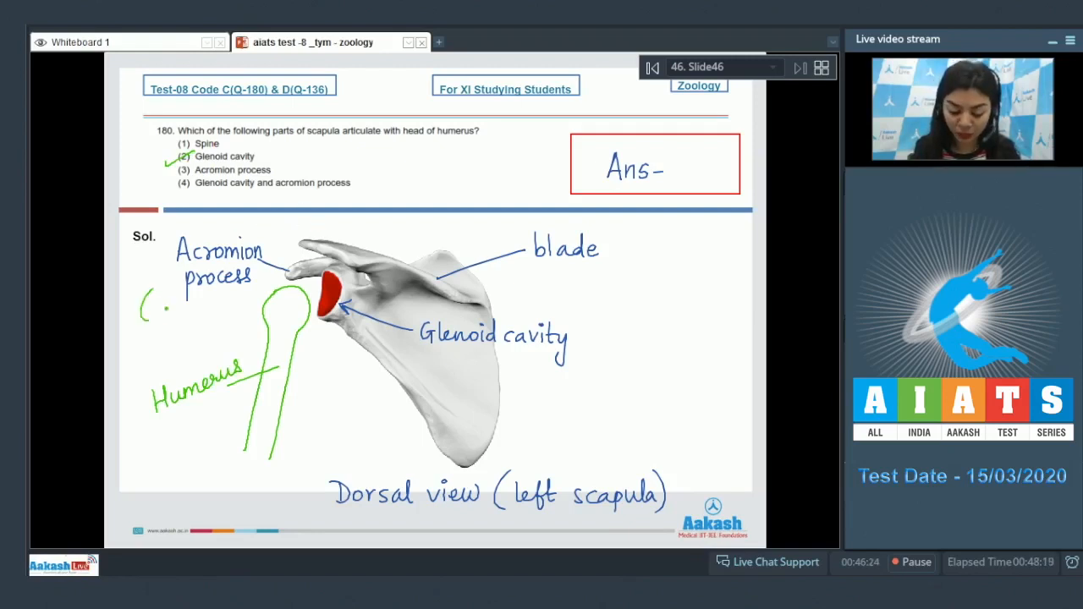
pyautogui.write('clavicle)')
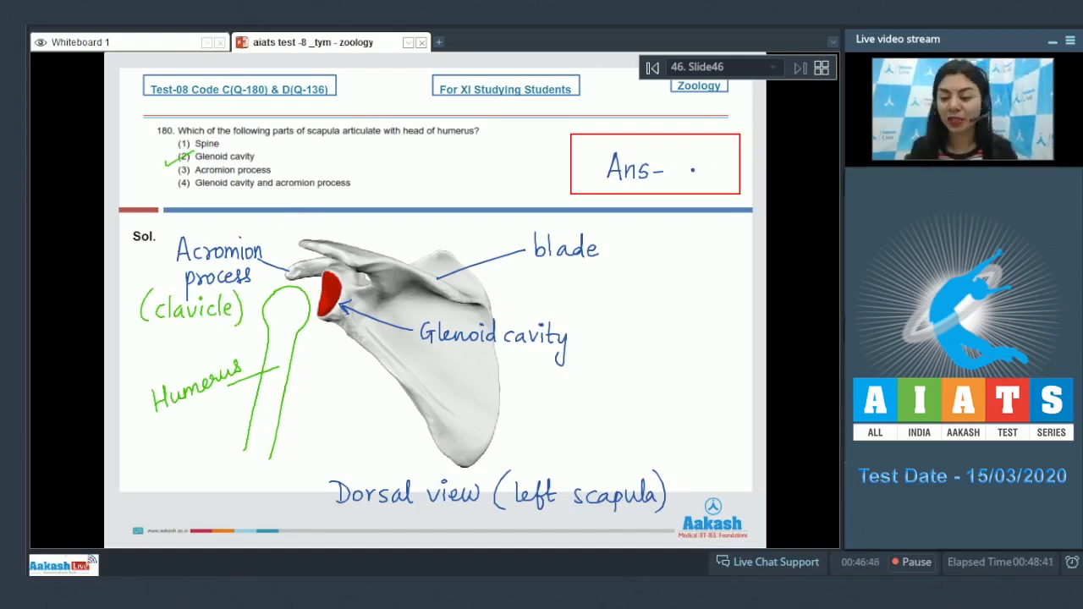
pyautogui.write('2')
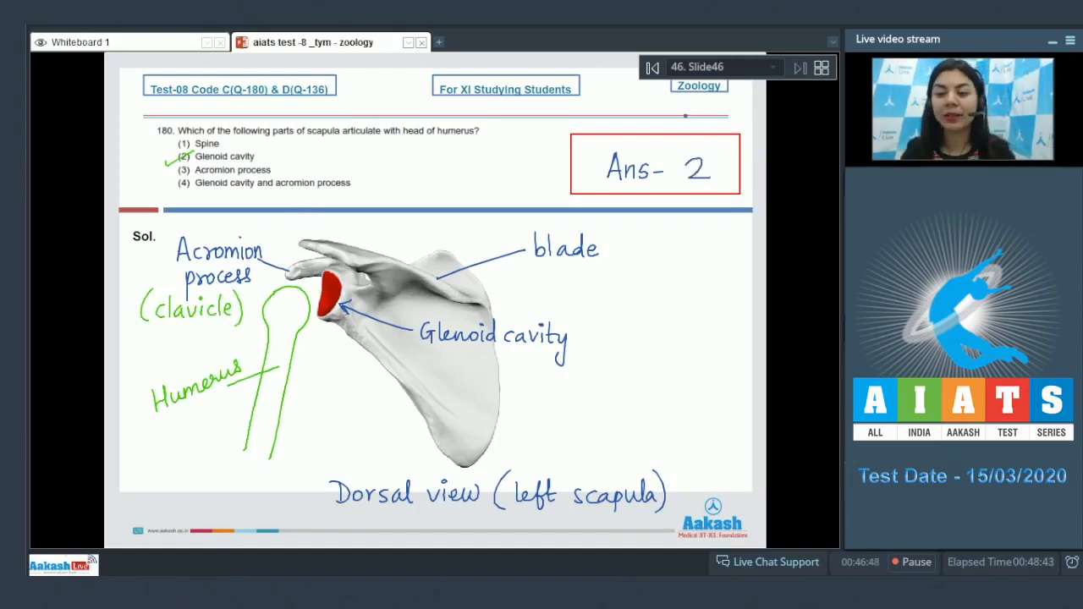